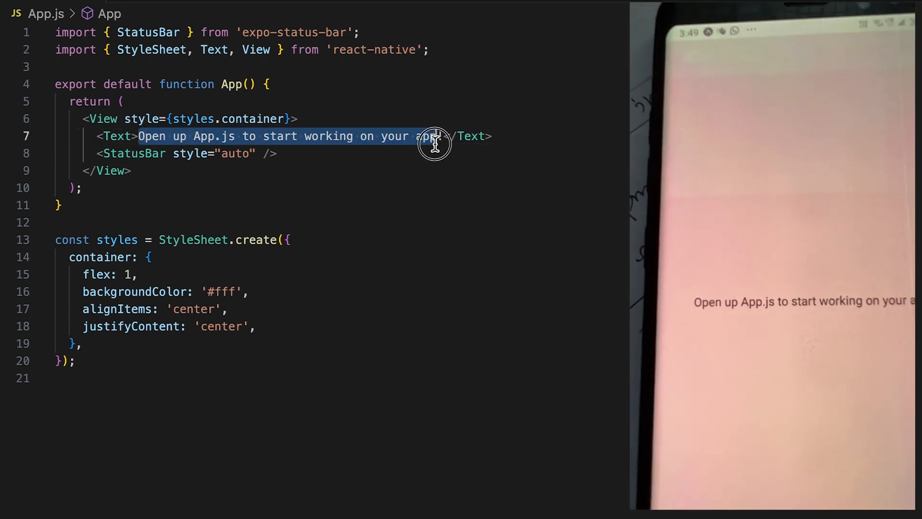
Rewrite the Text content in App.js to the greeting "Hello World!"
text(!)
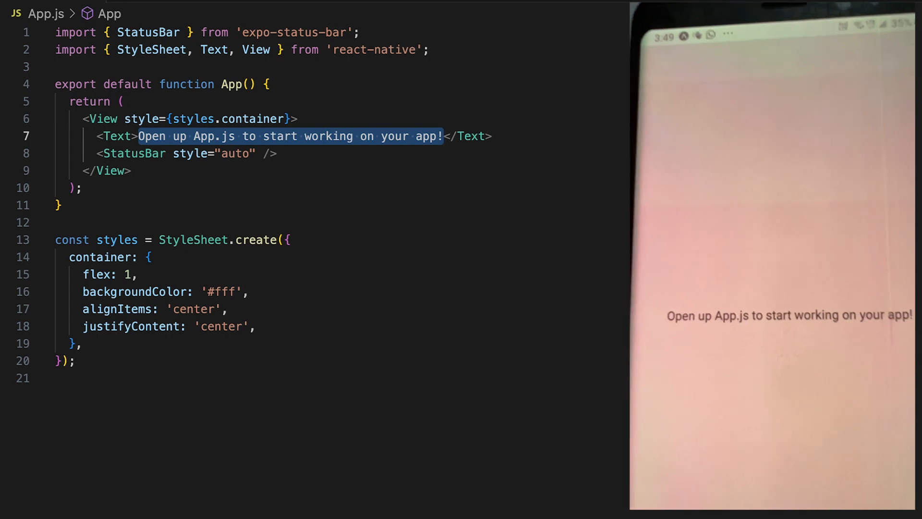
text(Hello </Text>)
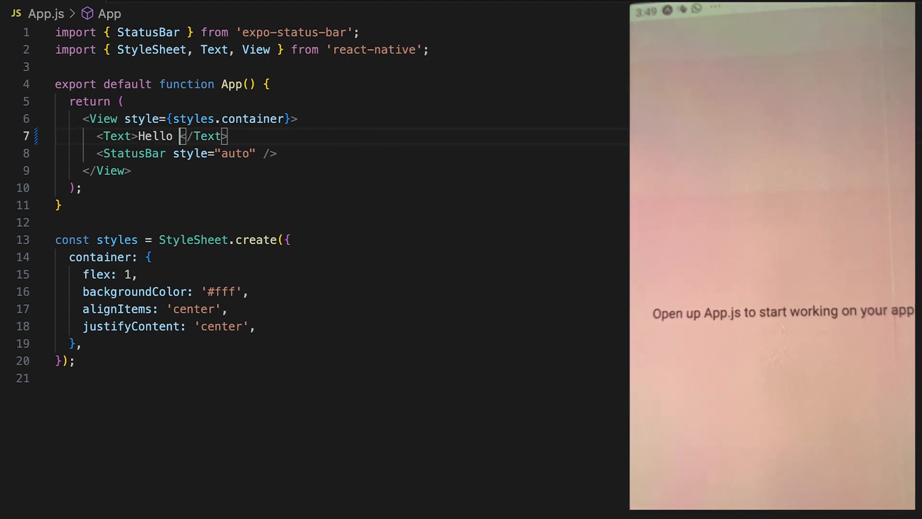
text(Worl)
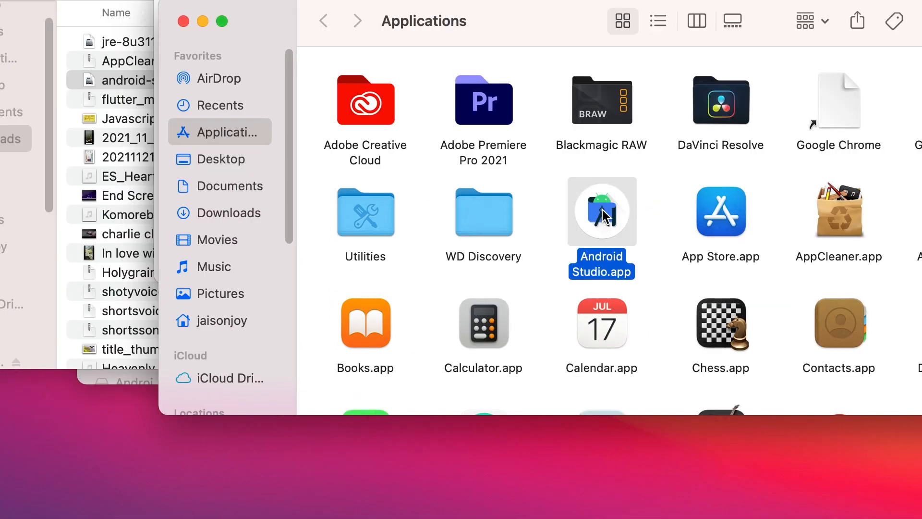
Launch Android Studio and start creating a new device from the Virtual Device Manager
double_click(601, 212)
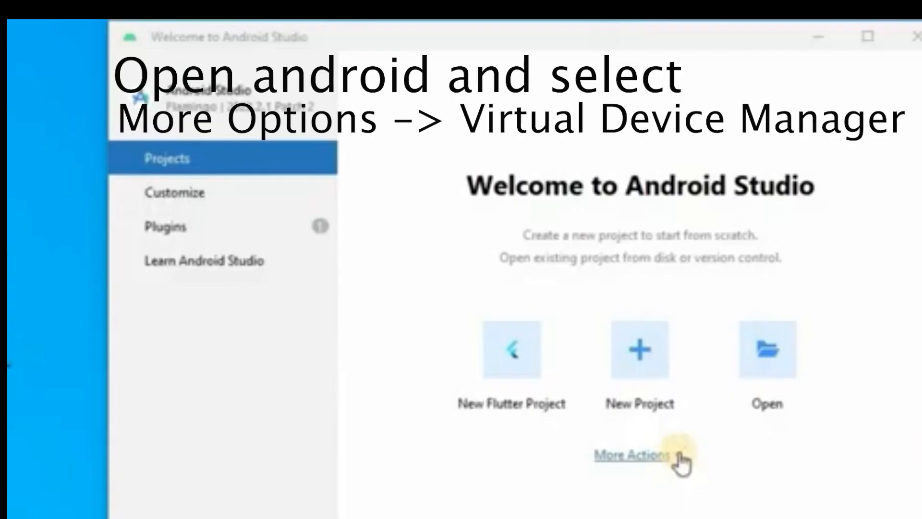
click(631, 455)
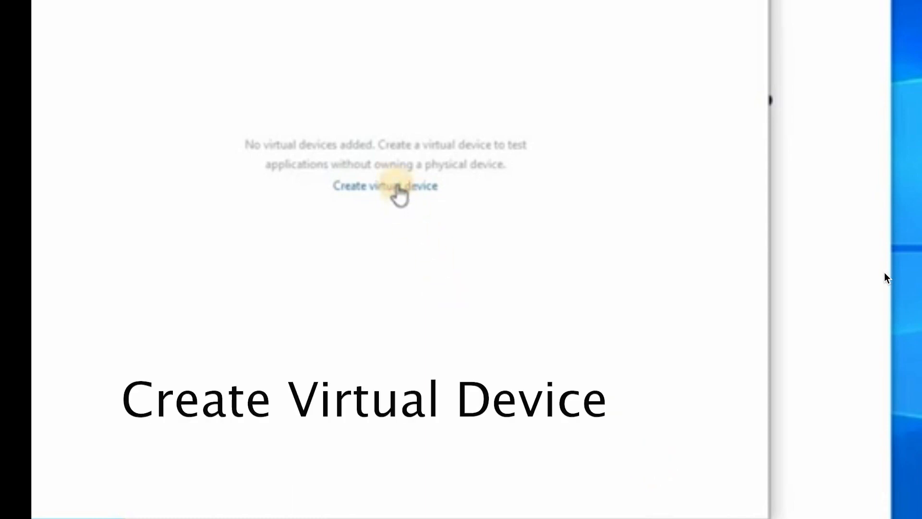
click(384, 185)
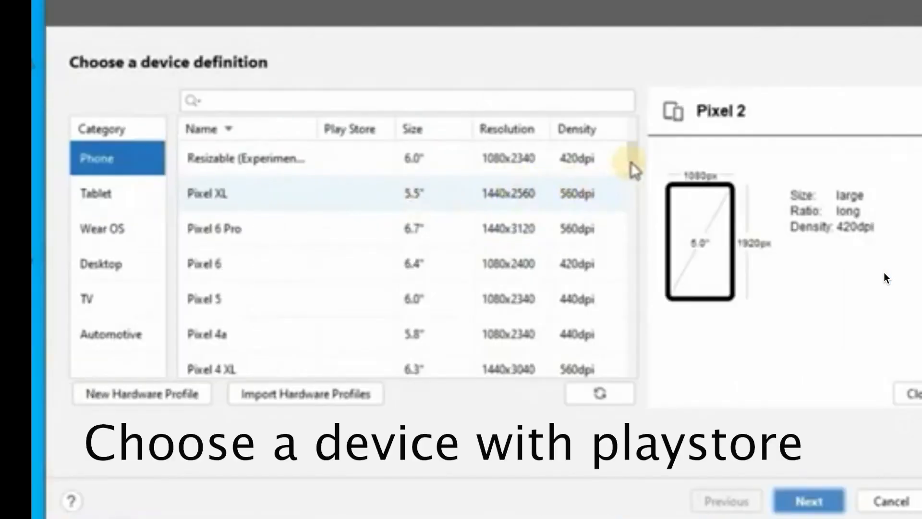
Choose the Play Store-enabled Pixel 4 as the device hardware
scroll(down, 3)
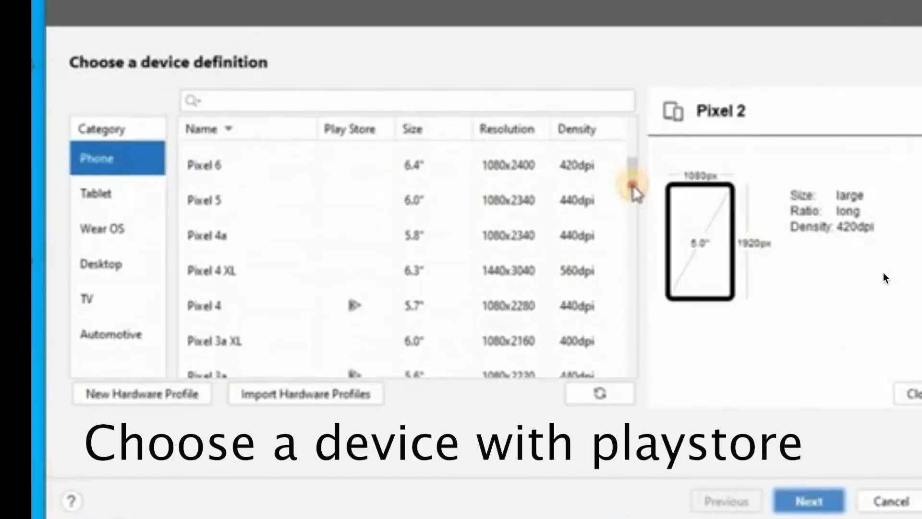
scroll(down, 3)
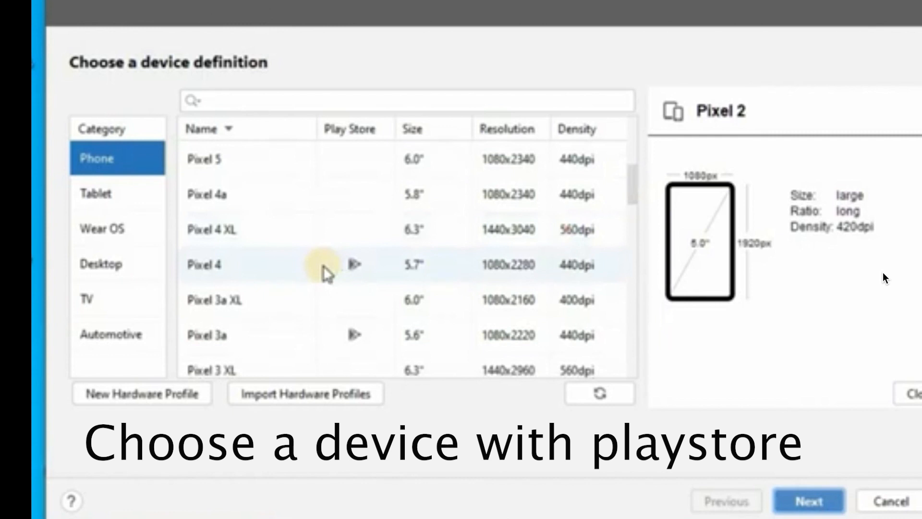
click(265, 264)
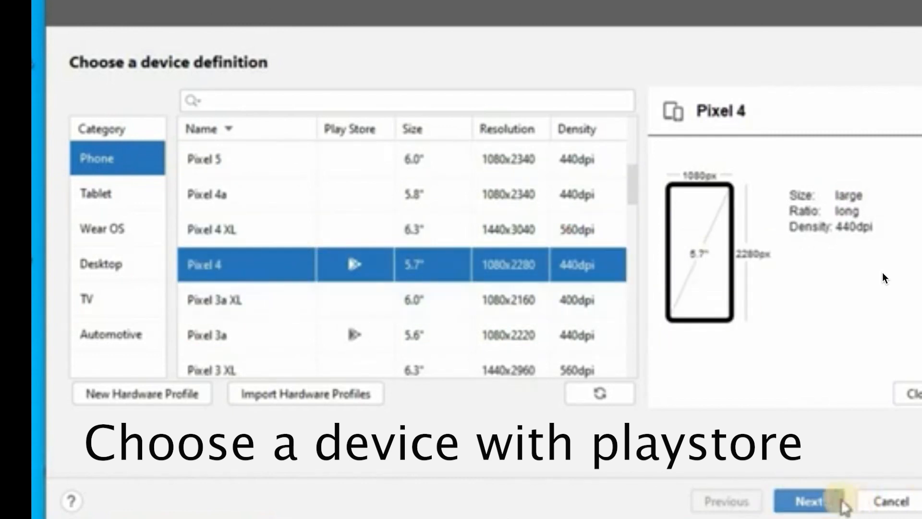
Create the Pixel 4 API 30 device with the R (API 30) Android 11.0 system image
click(812, 502)
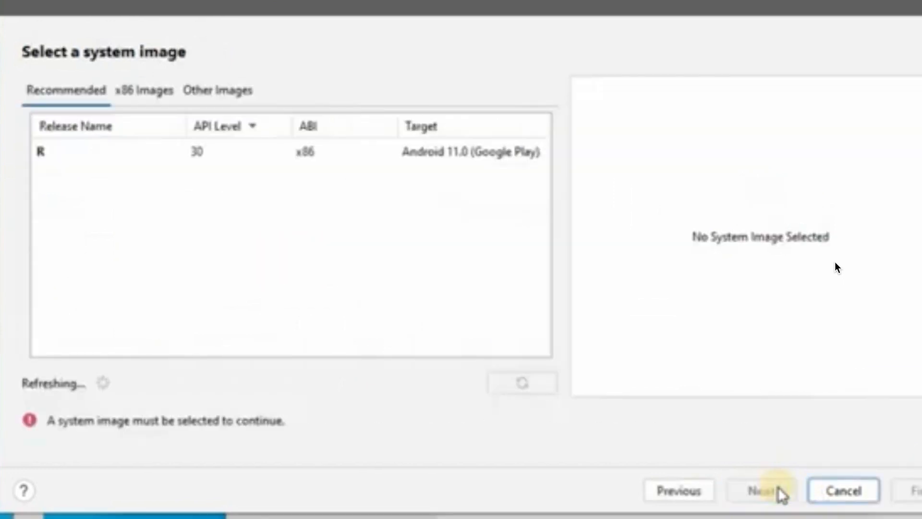
mouse_move(843, 490)
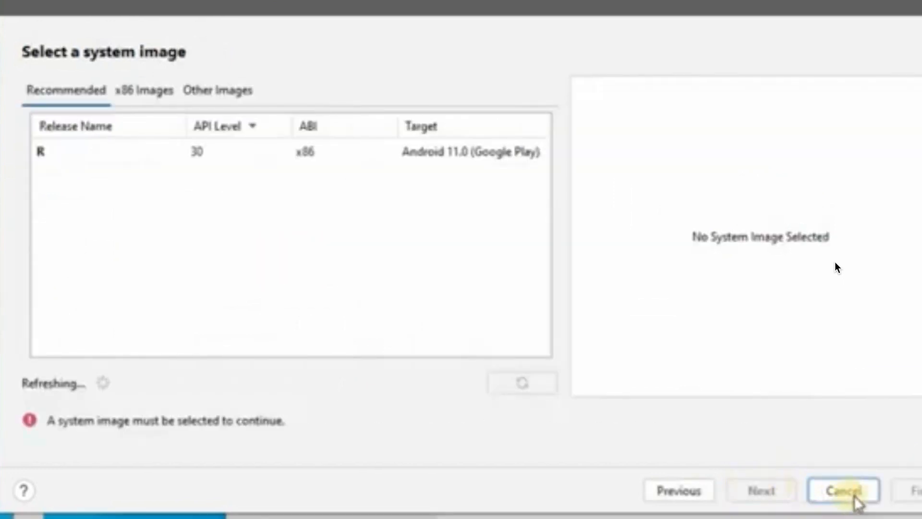
click(94, 151)
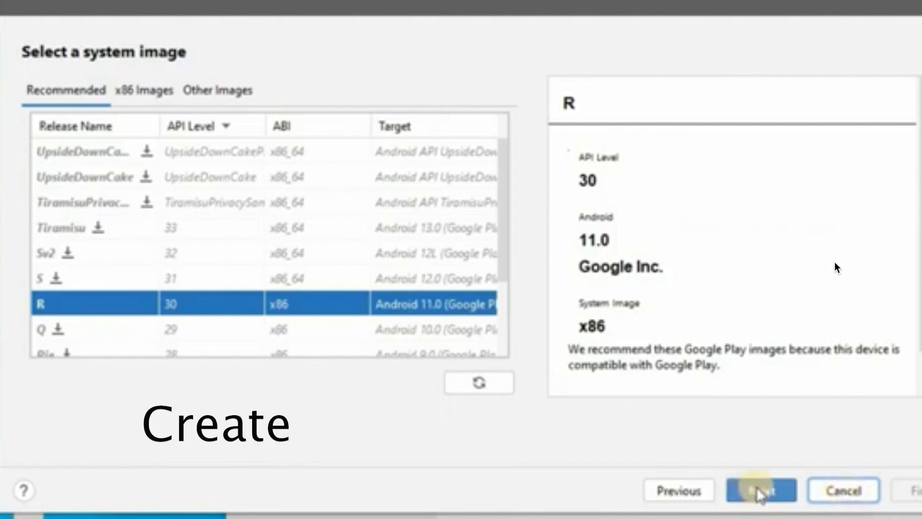
click(761, 490)
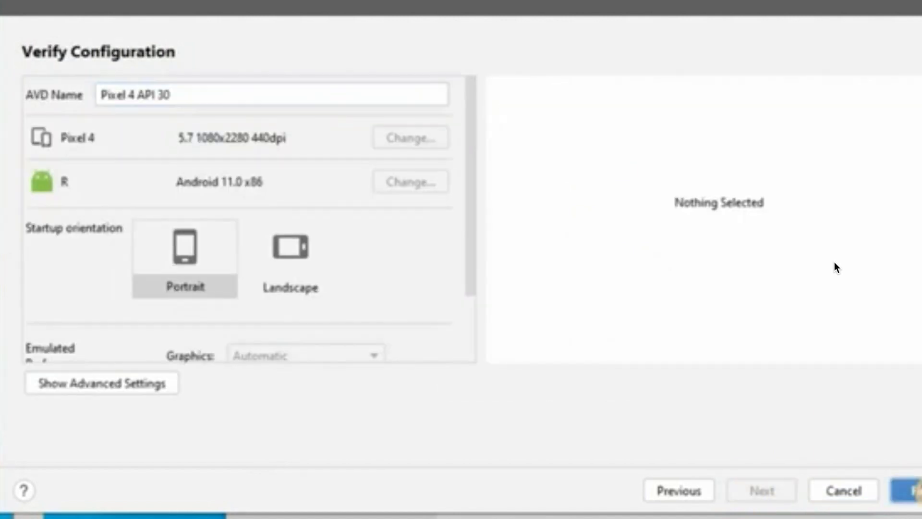
click(914, 490)
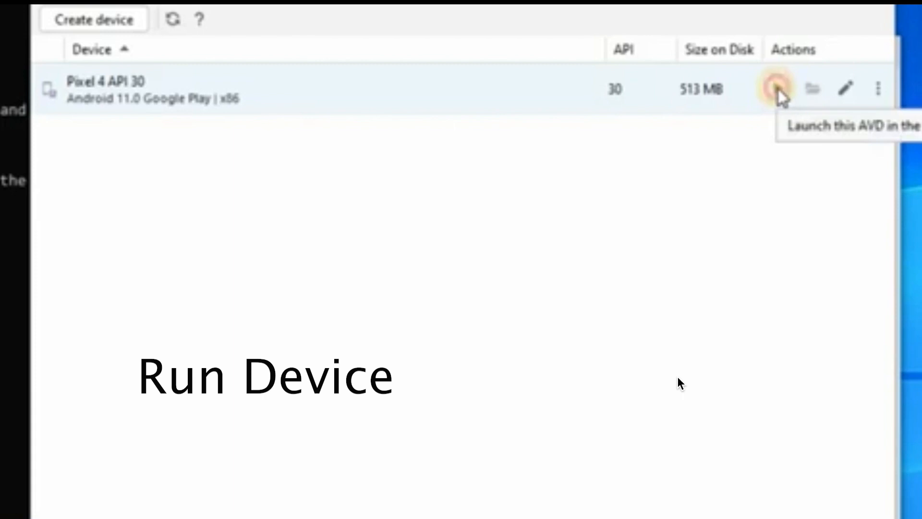
Launch the new Pixel 4 API 30 emulator
click(779, 88)
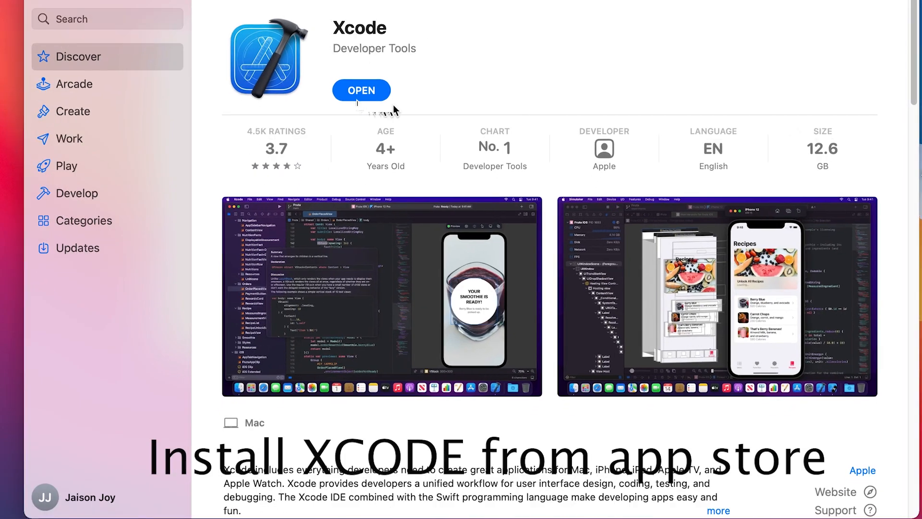
Approve the 'Xcode wants to make changes' prompt with the password so Xcode finishes installing
click(362, 91)
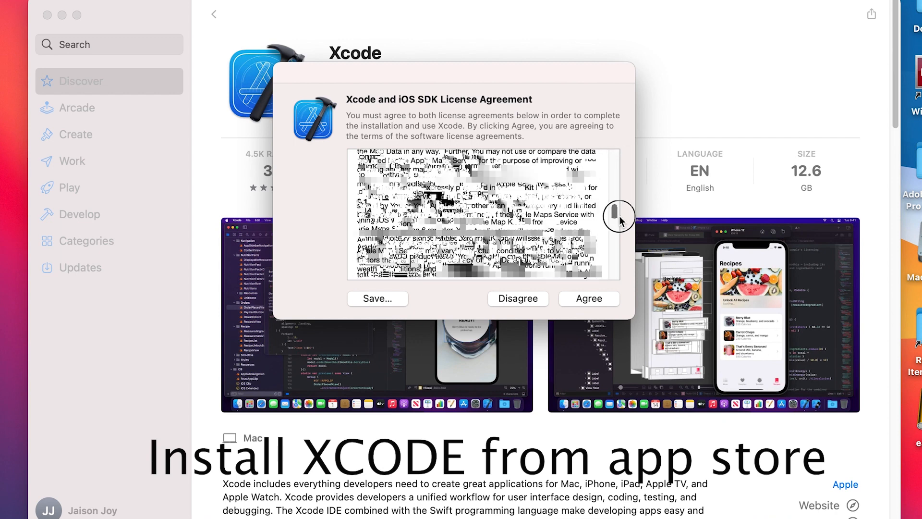
click(589, 298)
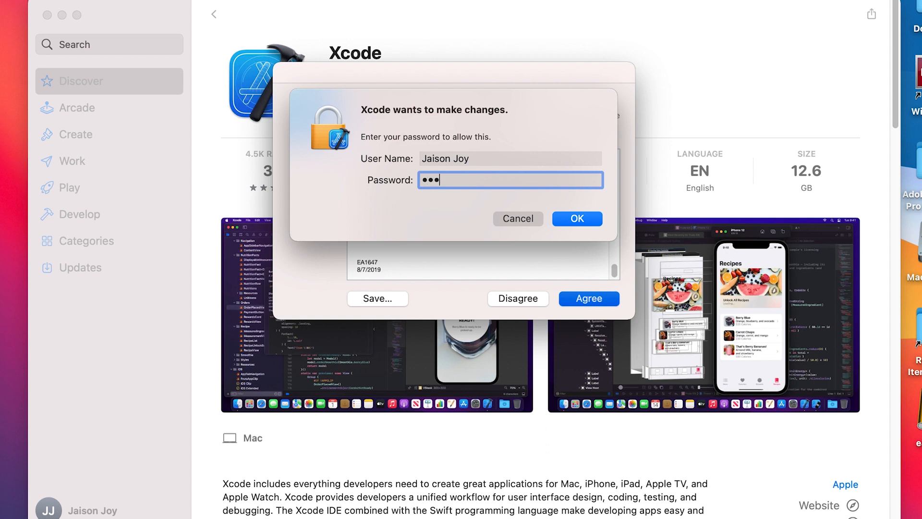
click(576, 218)
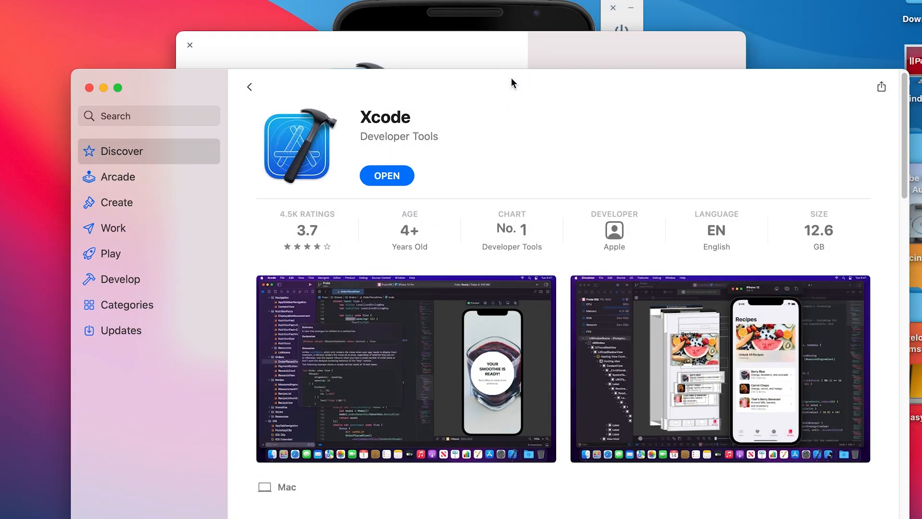
click(386, 175)
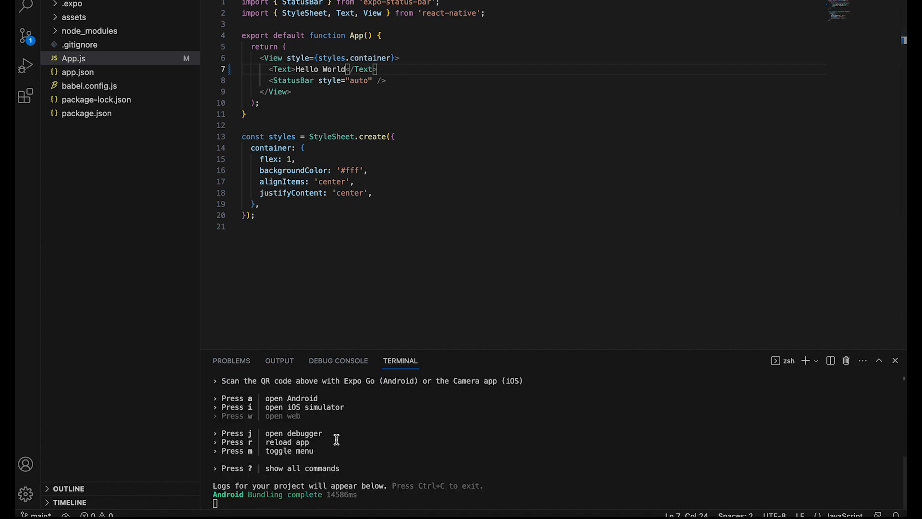
mouse_move(403, 444)
text(!)
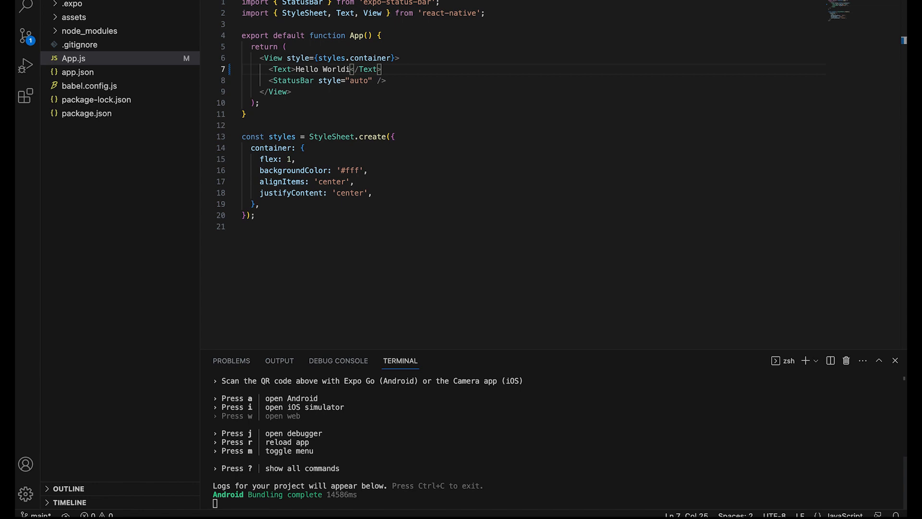
mouse_move(405, 491)
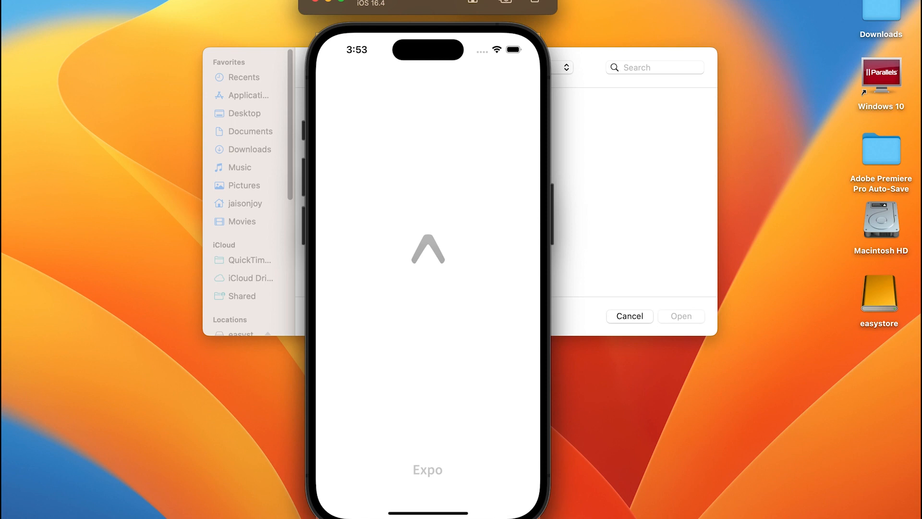
mouse_move(734, 508)
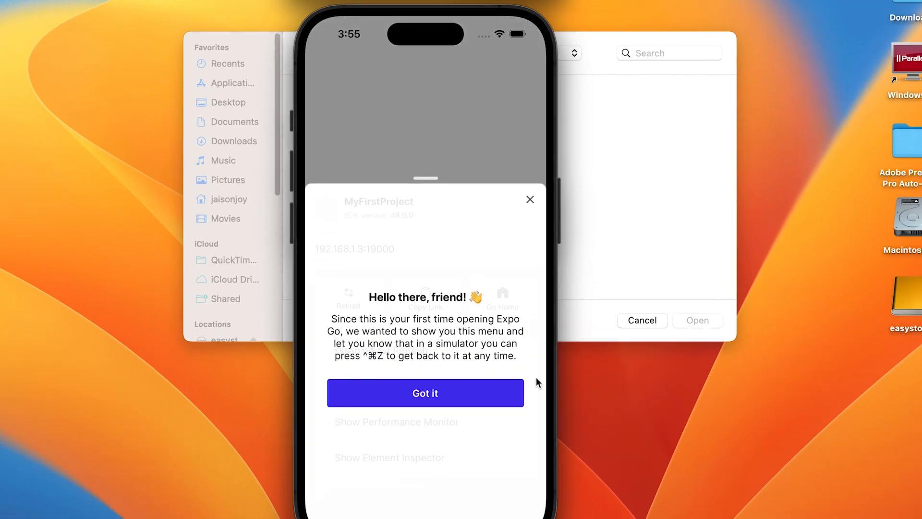
Acknowledge Expo Go's welcome note with 'Got it' and close the developer menu
click(425, 393)
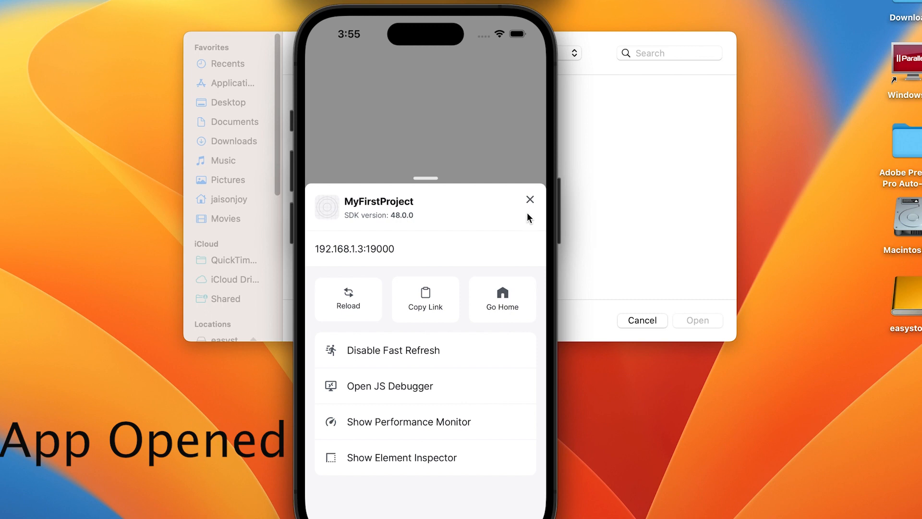
click(528, 198)
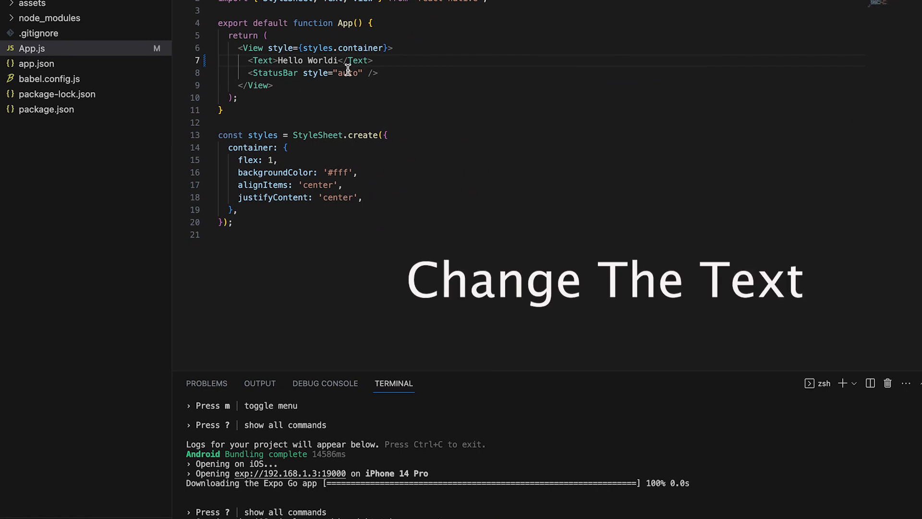
mouse_move(391, 203)
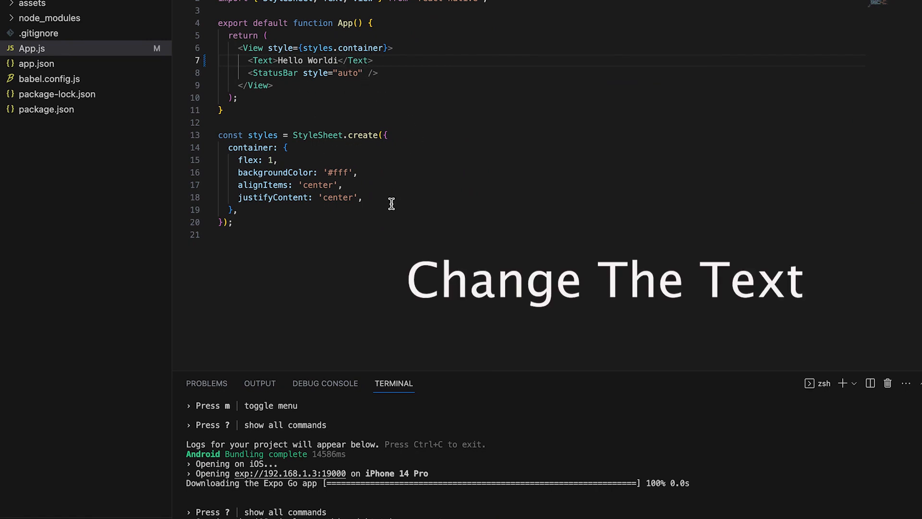
mouse_move(376, 146)
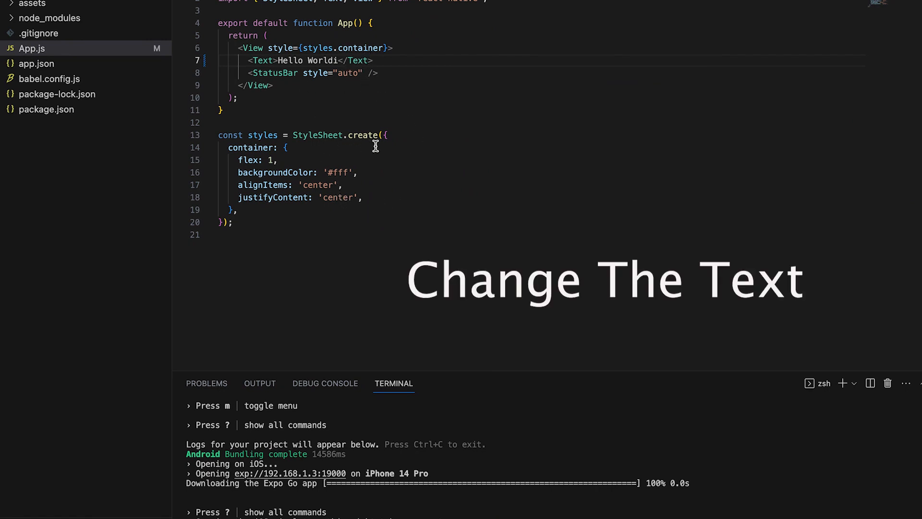
mouse_move(408, 75)
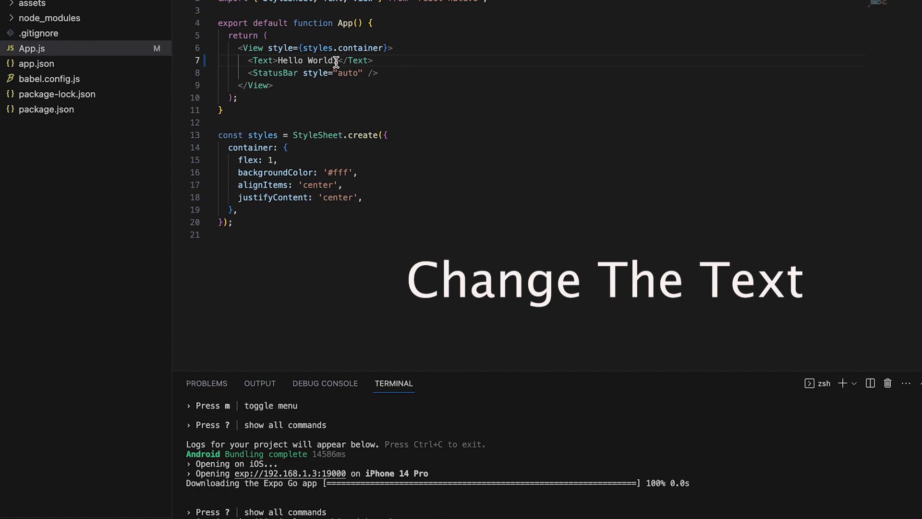
Replace the word after Hello with 'True Coders' so the greeting reads Hello True Coders
double_click(318, 59)
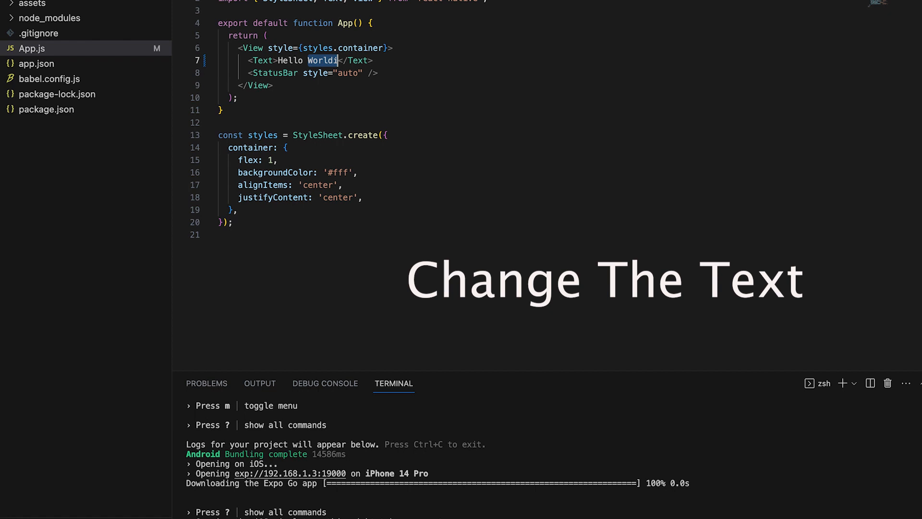
text(True Co)
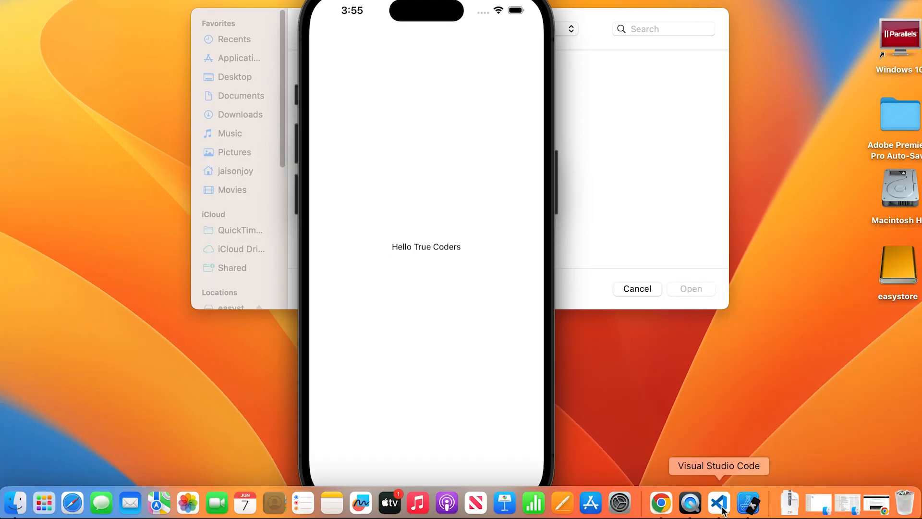
click(719, 502)
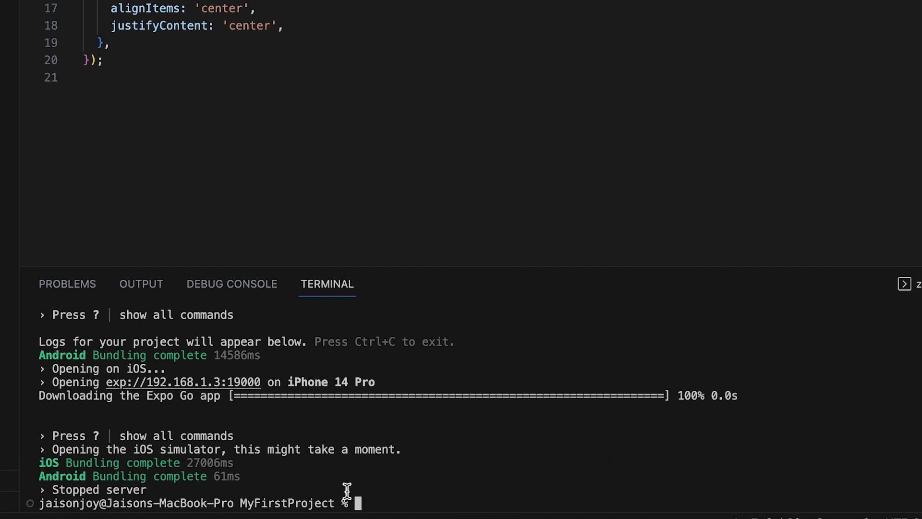
mouse_move(522, 496)
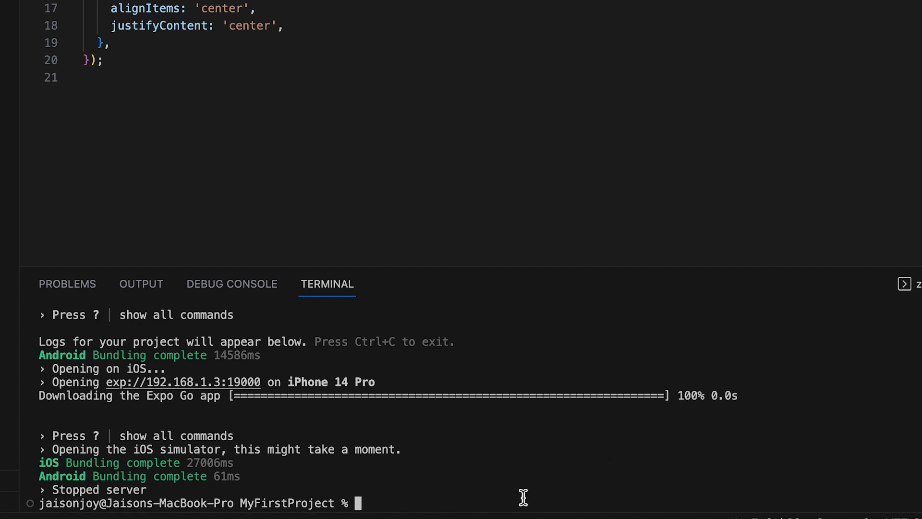
mouse_move(586, 491)
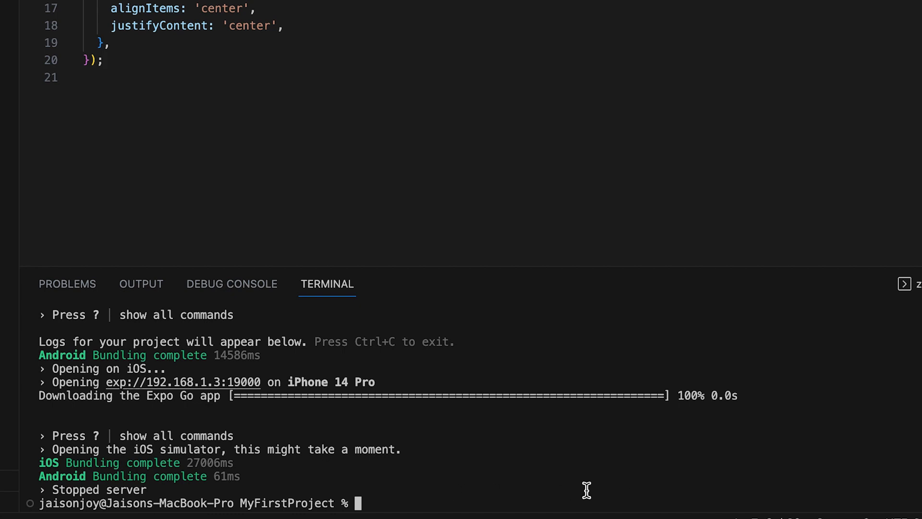